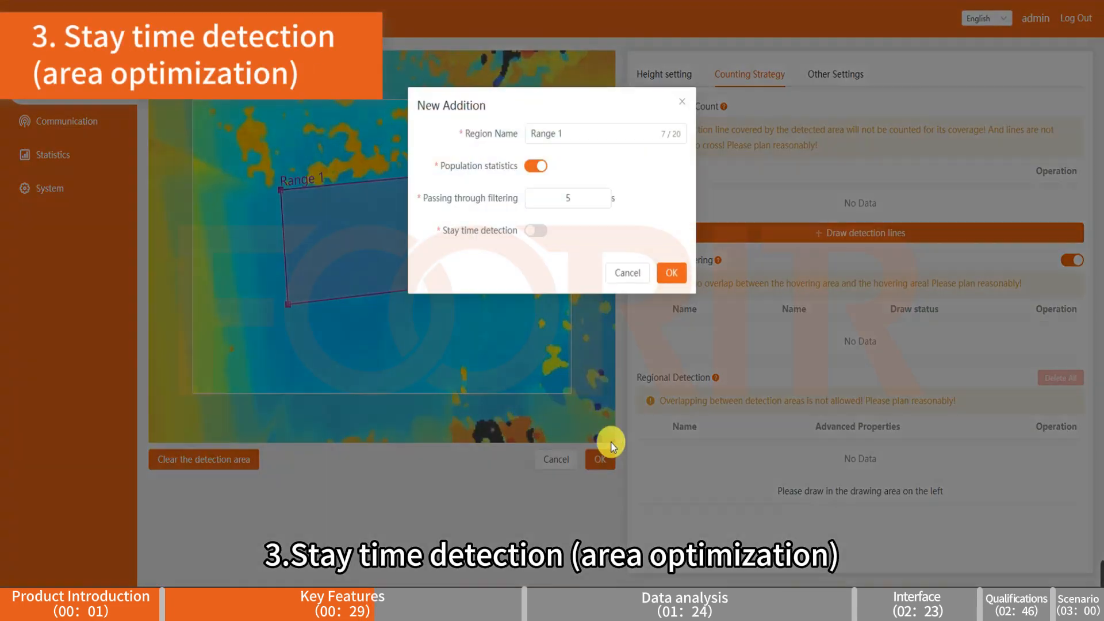
Add the Range 1 region with stay time detection enabled at 5 s minimum residence
{"action": "left_click", "coordinate": [597, 134]}
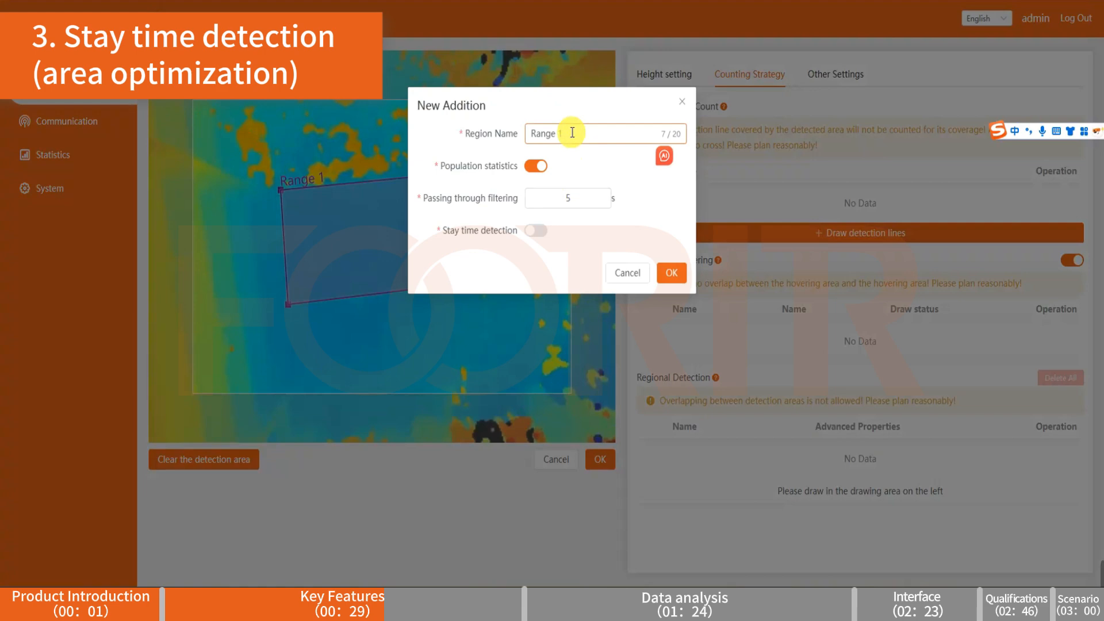
{"action": "left_click", "coordinate": [535, 230]}
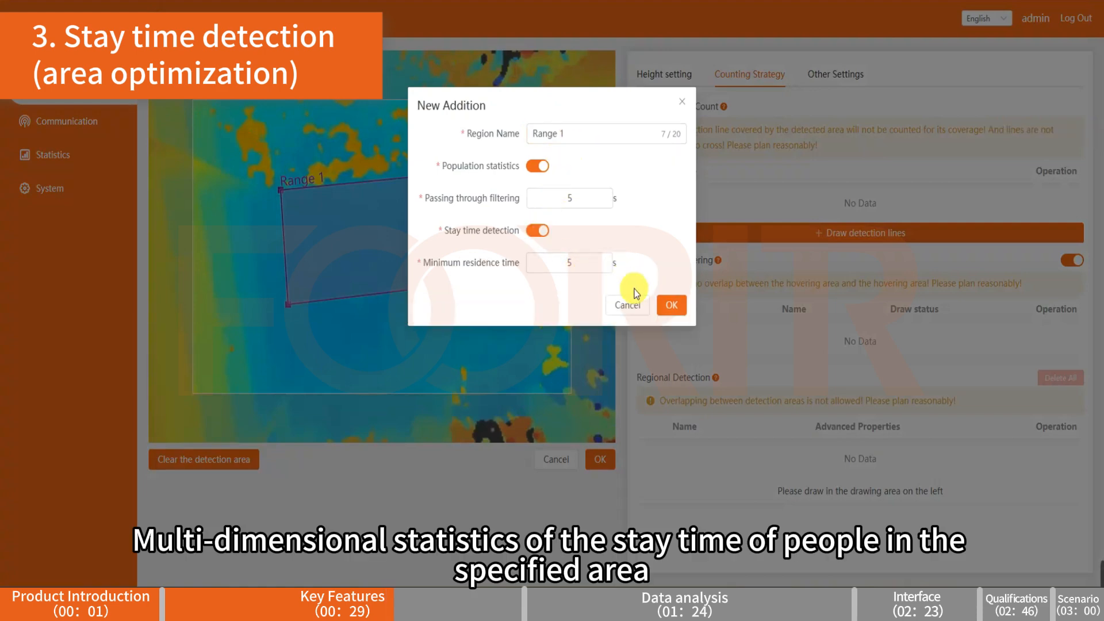
{"action": "left_click", "coordinate": [670, 305]}
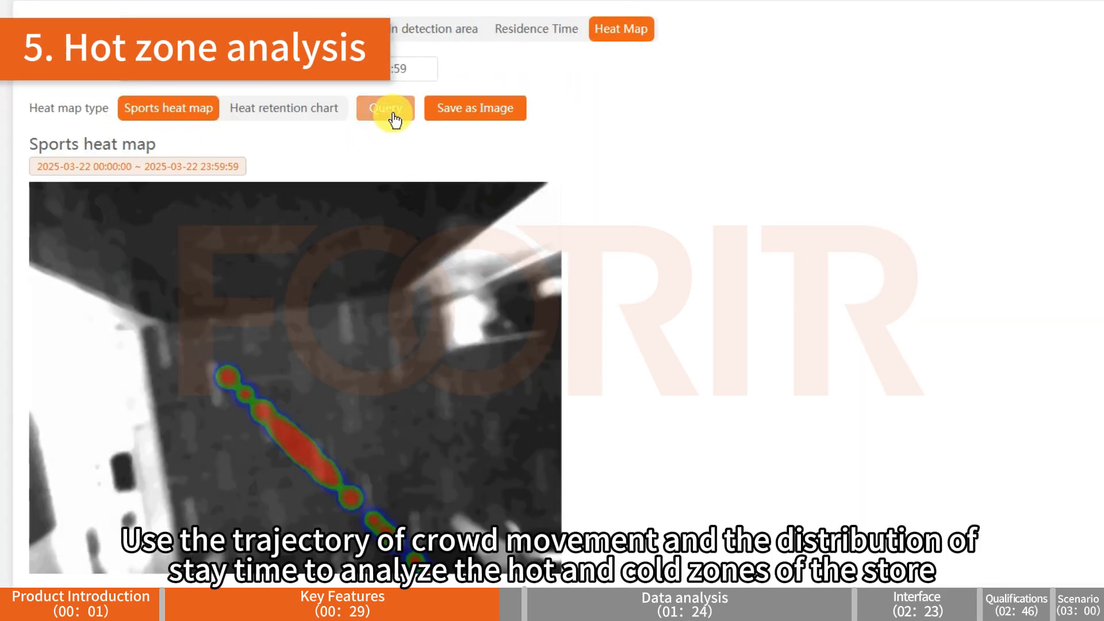
Run the sports heat map query and view the heat retention chart
{"action": "left_click", "coordinate": [385, 108]}
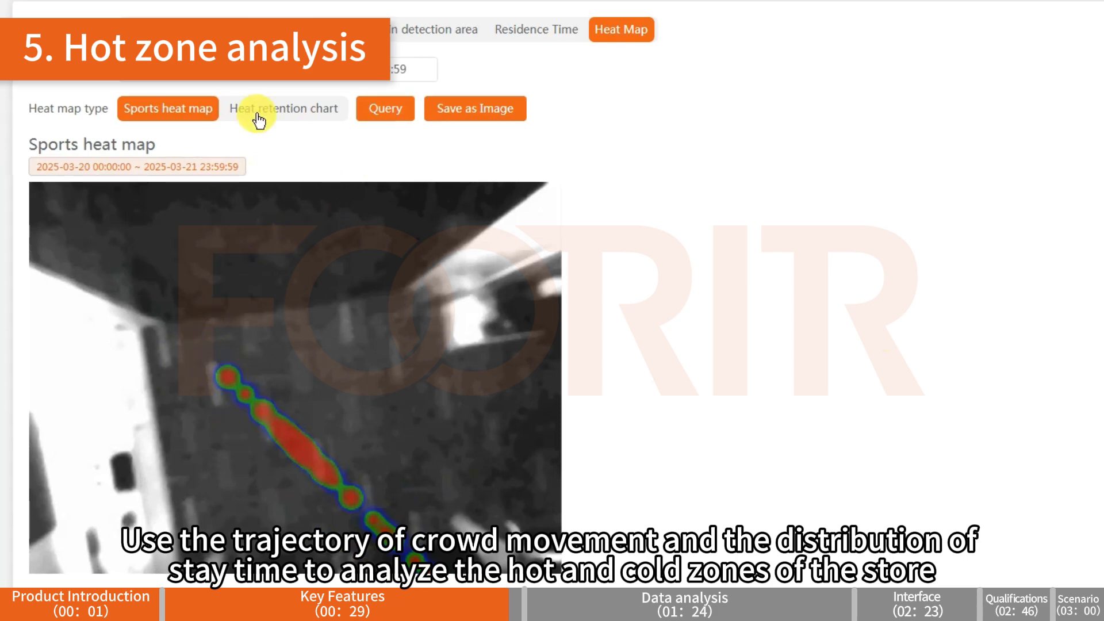
{"action": "left_click", "coordinate": [282, 108]}
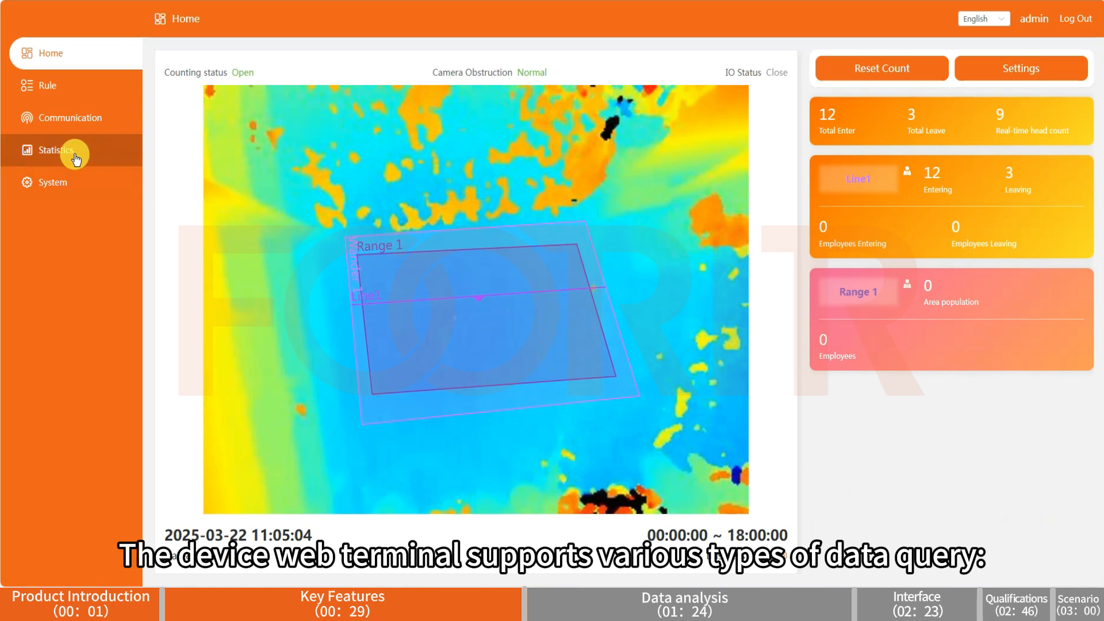
{"action": "left_click", "coordinate": [55, 150]}
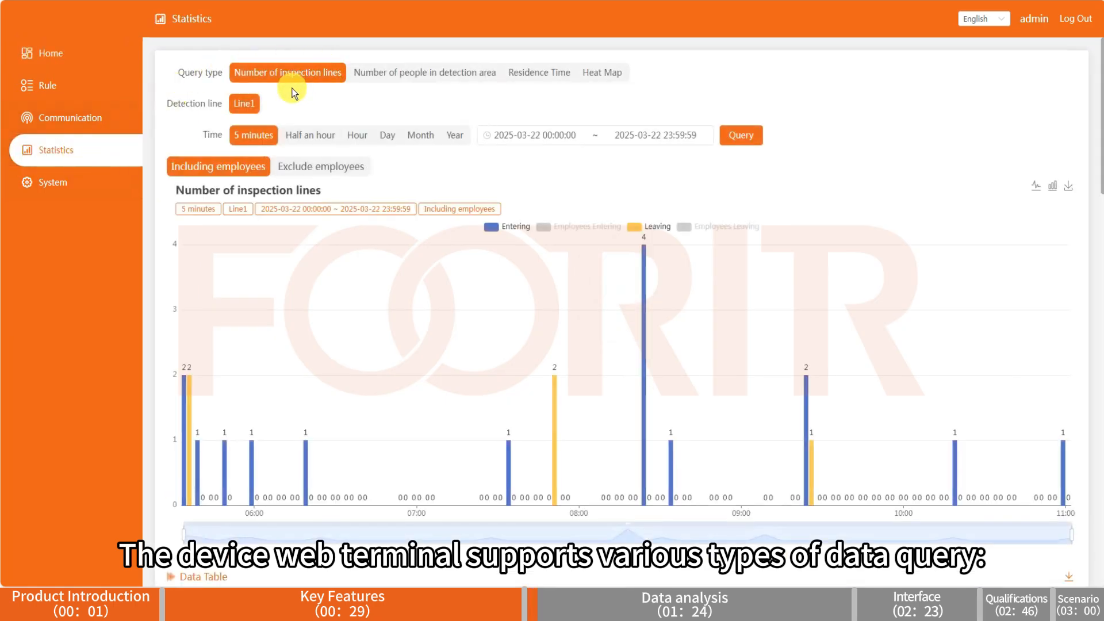
Query detection-line counts by half hour, then by day for March 15–22
{"action": "left_click", "coordinate": [310, 134]}
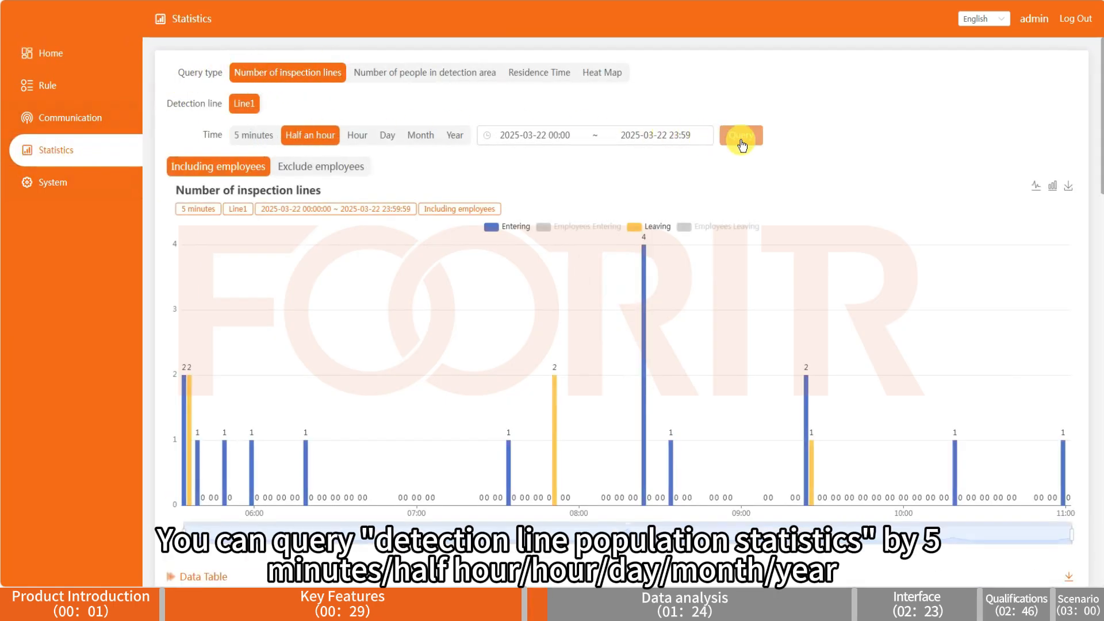
{"action": "left_click", "coordinate": [387, 134]}
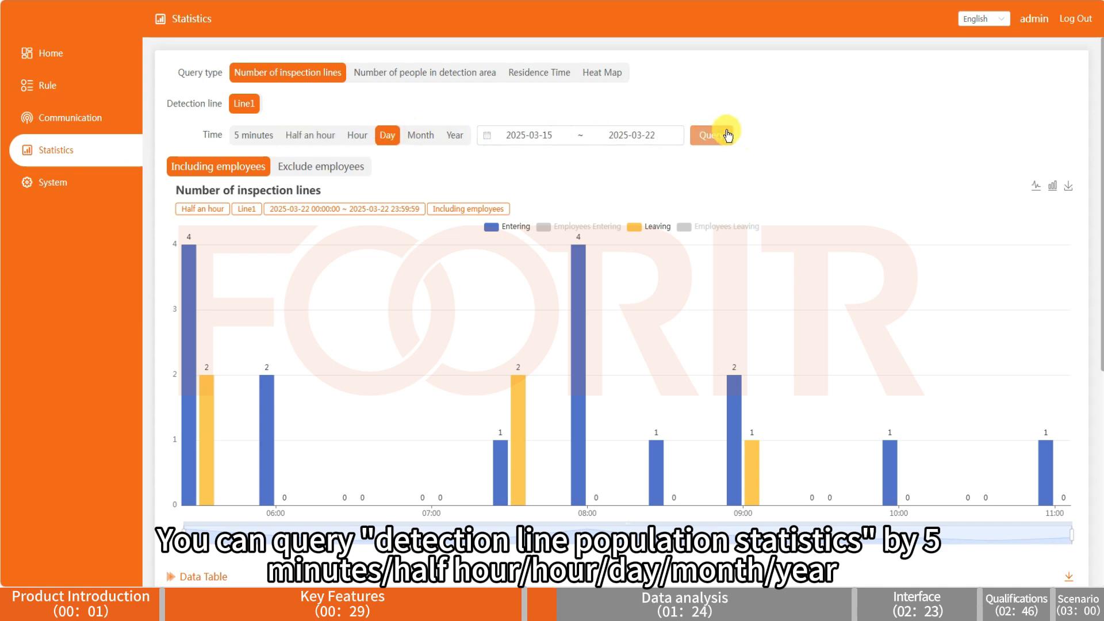
{"action": "left_click", "coordinate": [712, 135]}
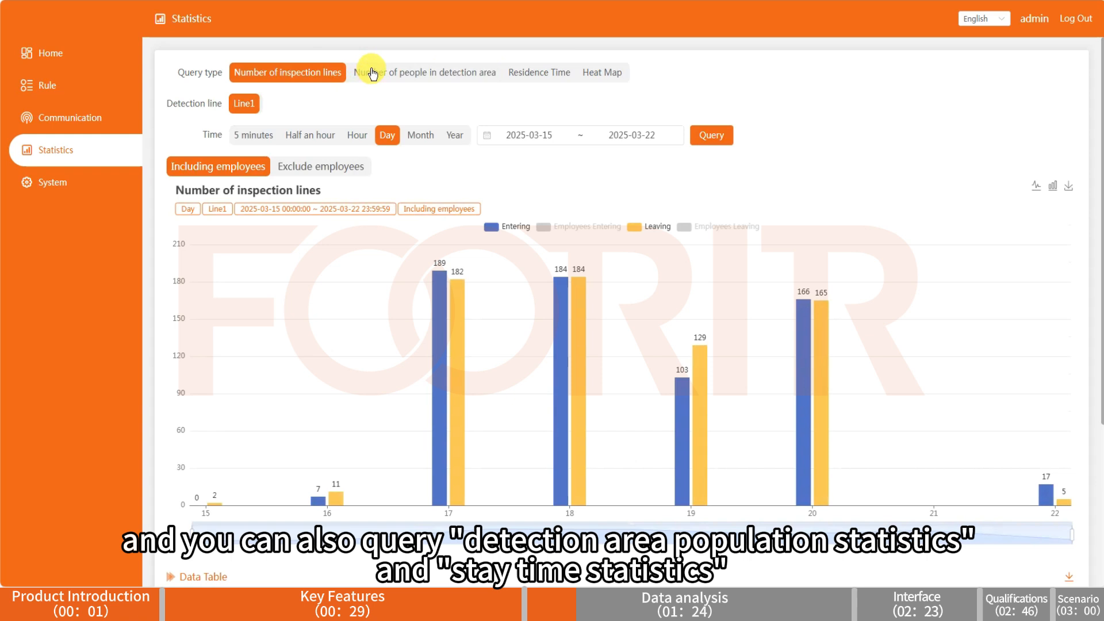
Show detection-area people counts and the Range 1 residence time chart
{"action": "left_click", "coordinate": [425, 71]}
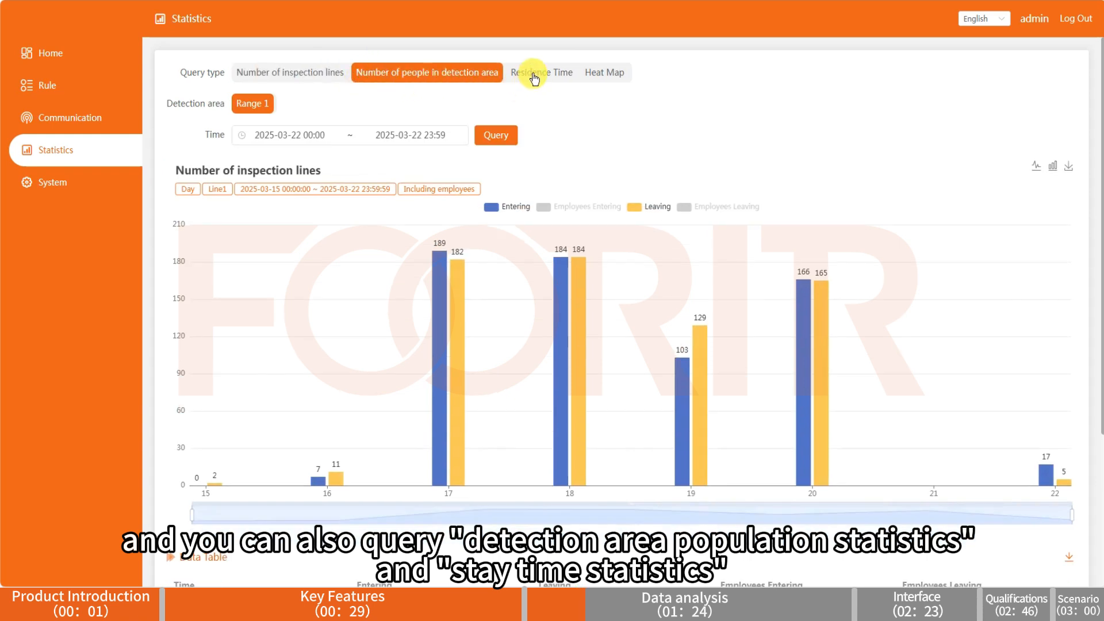
{"action": "left_click", "coordinate": [540, 73]}
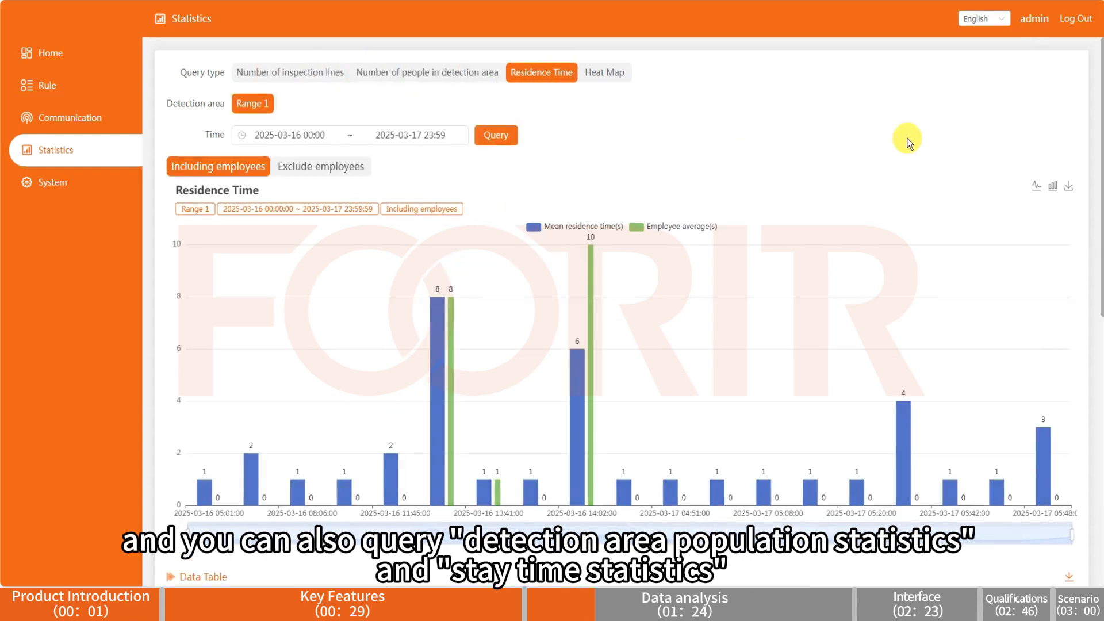
{"action": "left_click", "coordinate": [1067, 187]}
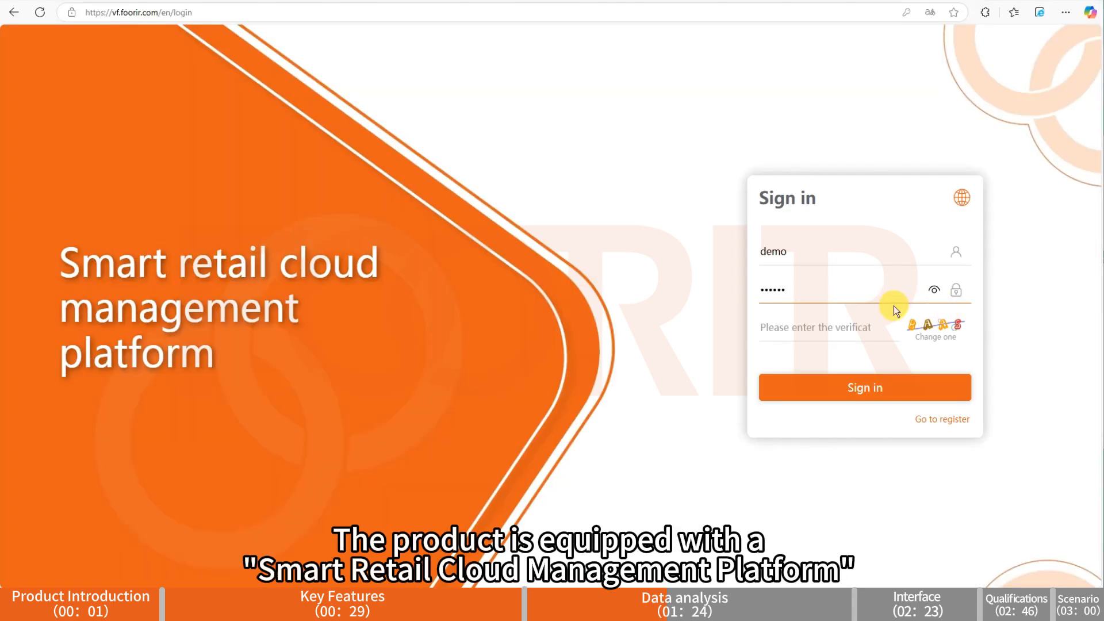
Sign in with captcha 'BAA' and run the dashboard query for Last Week
{"action": "type", "text": "BAA"}
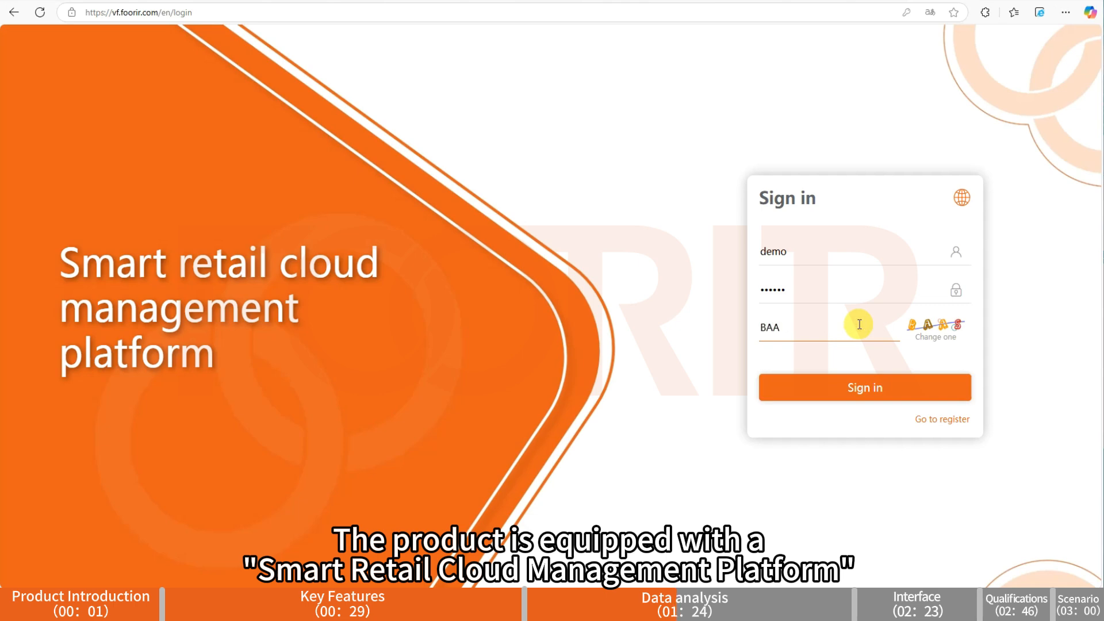
{"action": "left_click", "coordinate": [864, 387]}
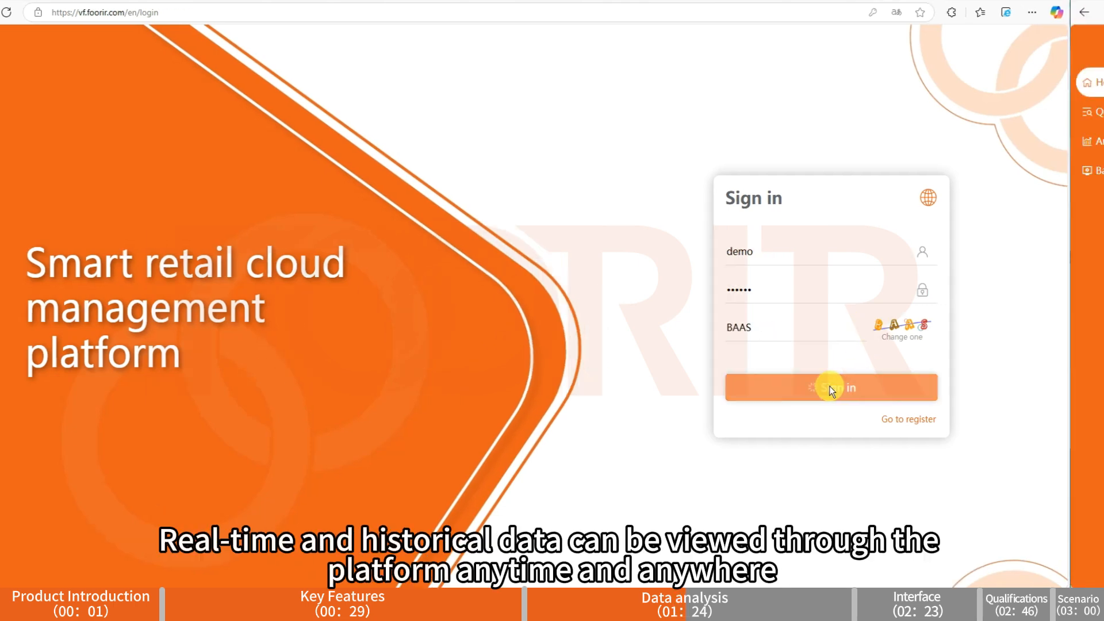
{"action": "left_click", "coordinate": [830, 388]}
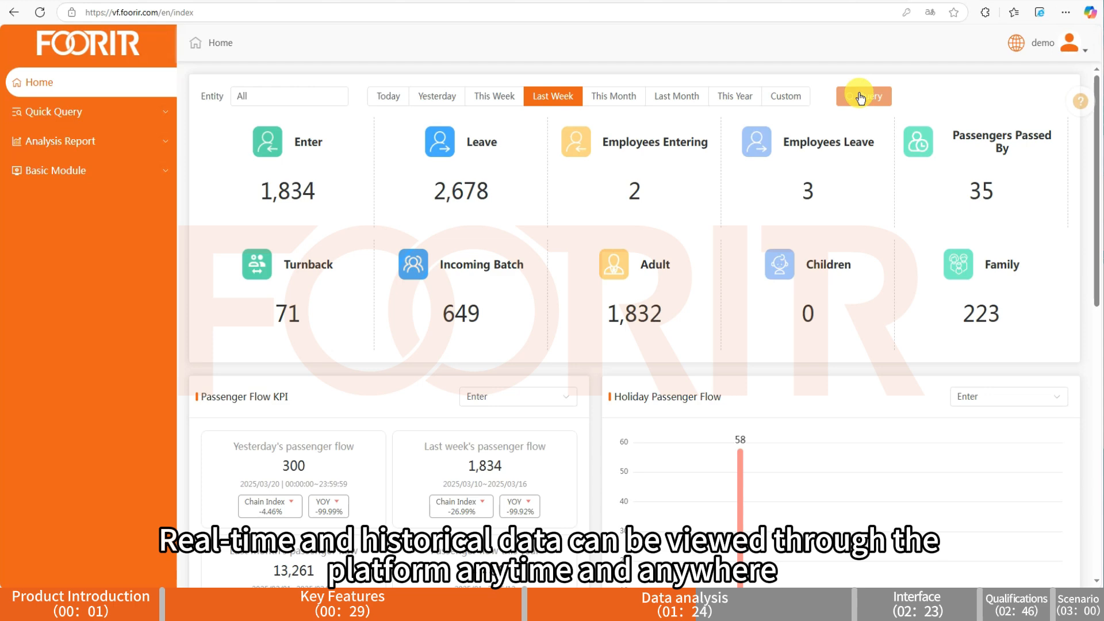
{"action": "left_click", "coordinate": [861, 97]}
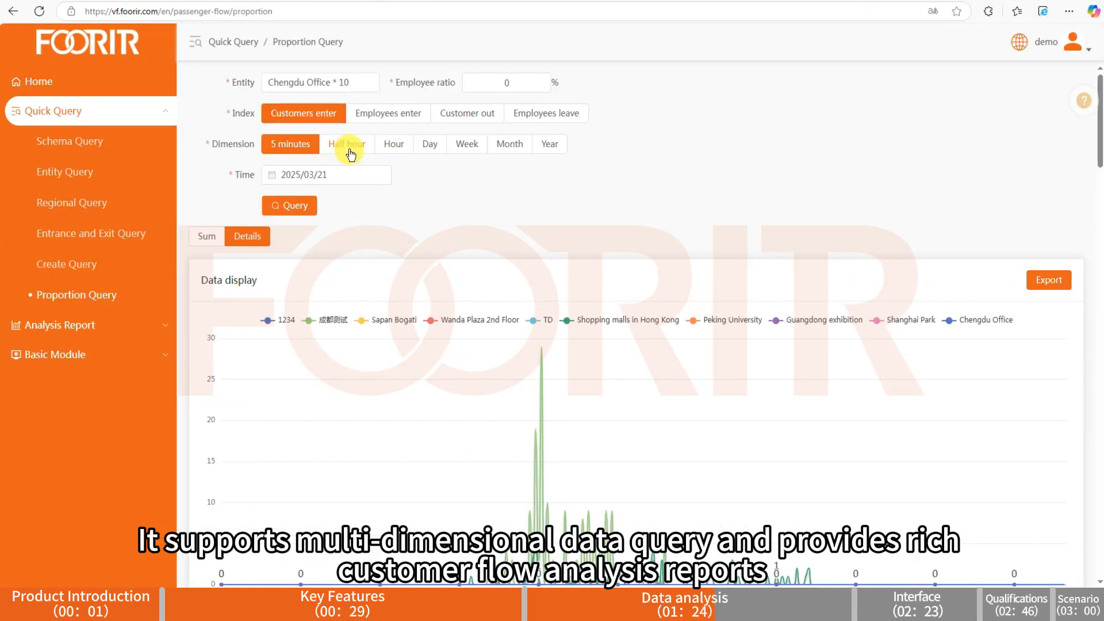
Browse half-hour proportion query, peak and thermal diagram reports, then view Passenger+flow+data.xls
{"action": "left_click", "coordinate": [346, 144]}
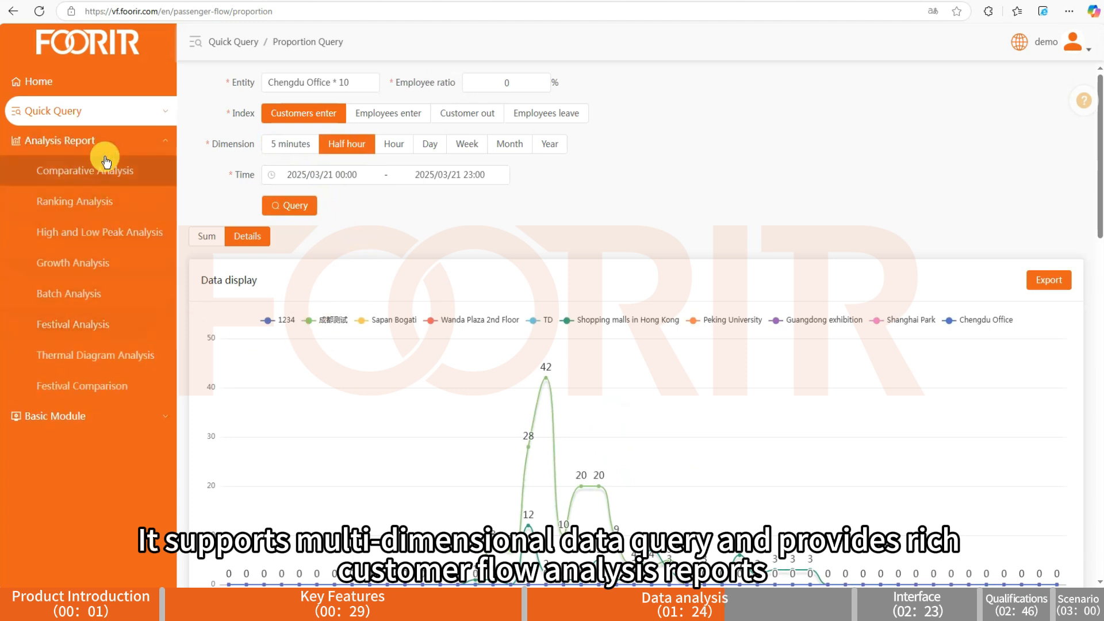
{"action": "left_click", "coordinate": [101, 231]}
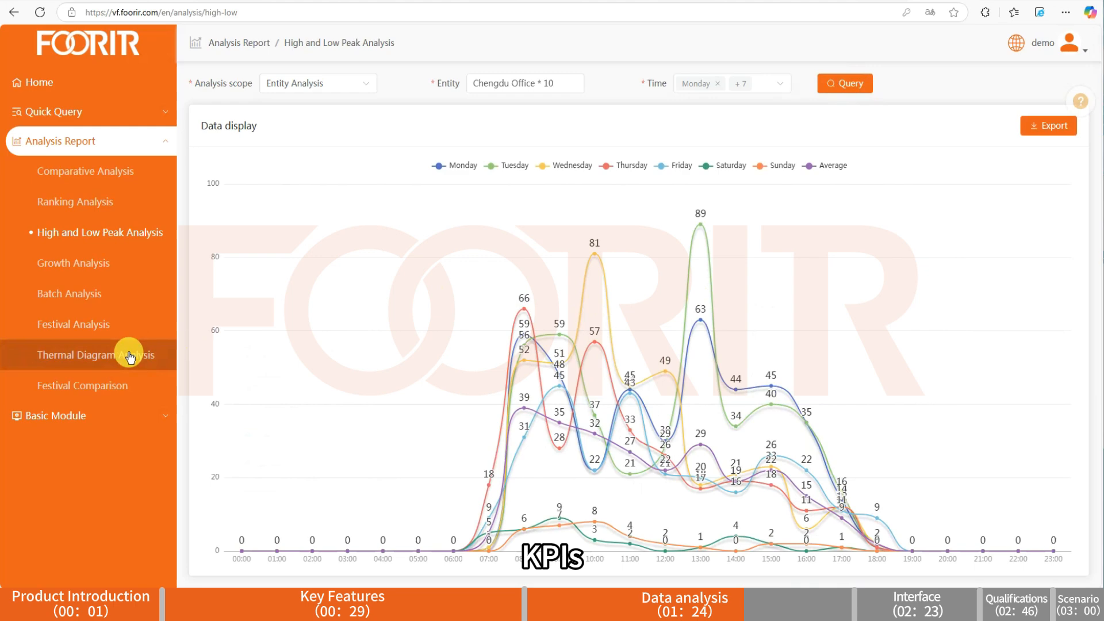
{"action": "left_click", "coordinate": [83, 385]}
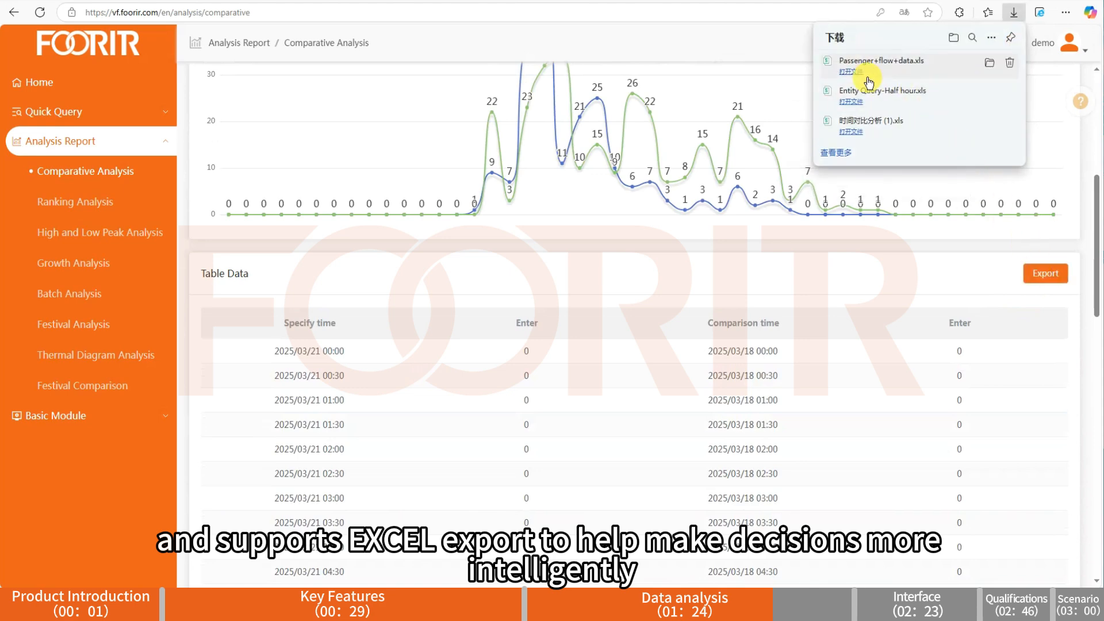
{"action": "left_click", "coordinate": [847, 71]}
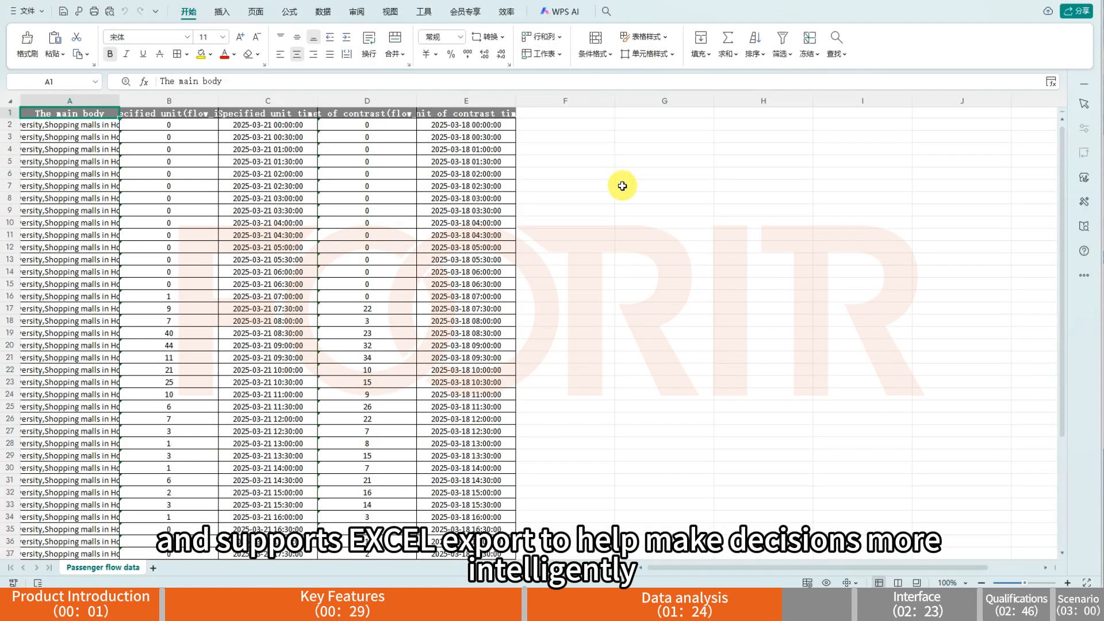